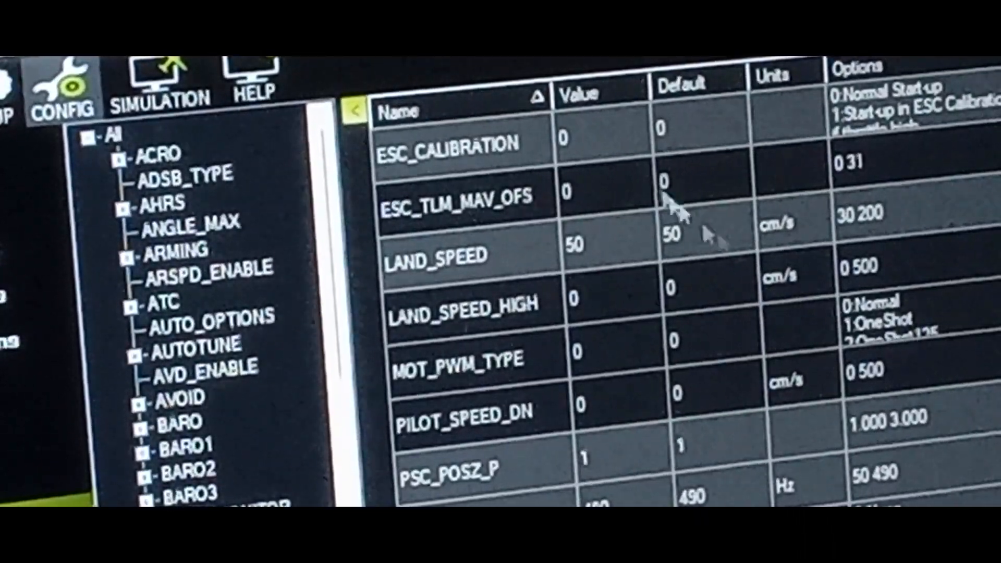
pyautogui.moveTo(715, 150)
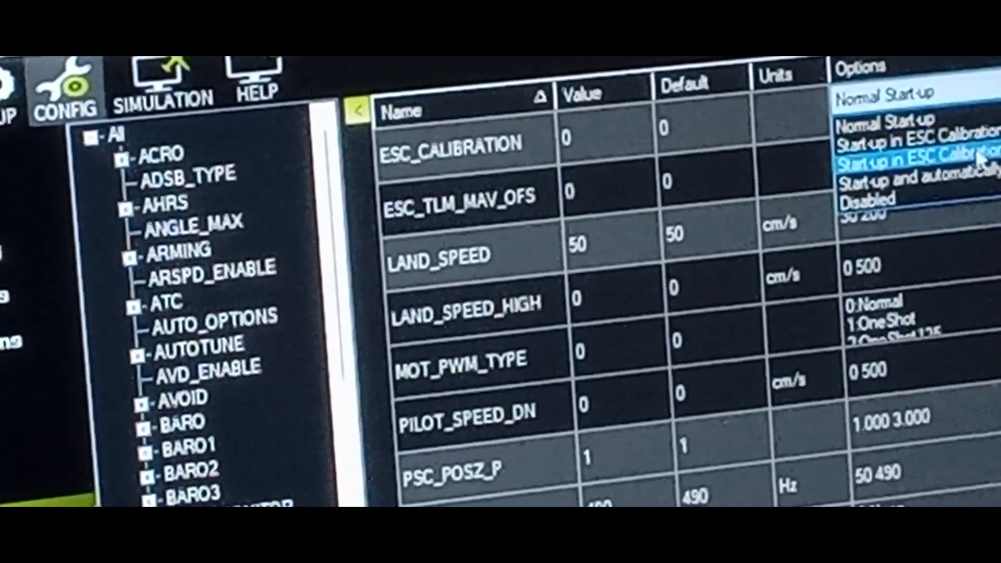
# - Choose 'Start-up in ESC Calibration' (value 2) for ESC_CALIBRATION in the Full Parameter List
pyautogui.click(913, 156)
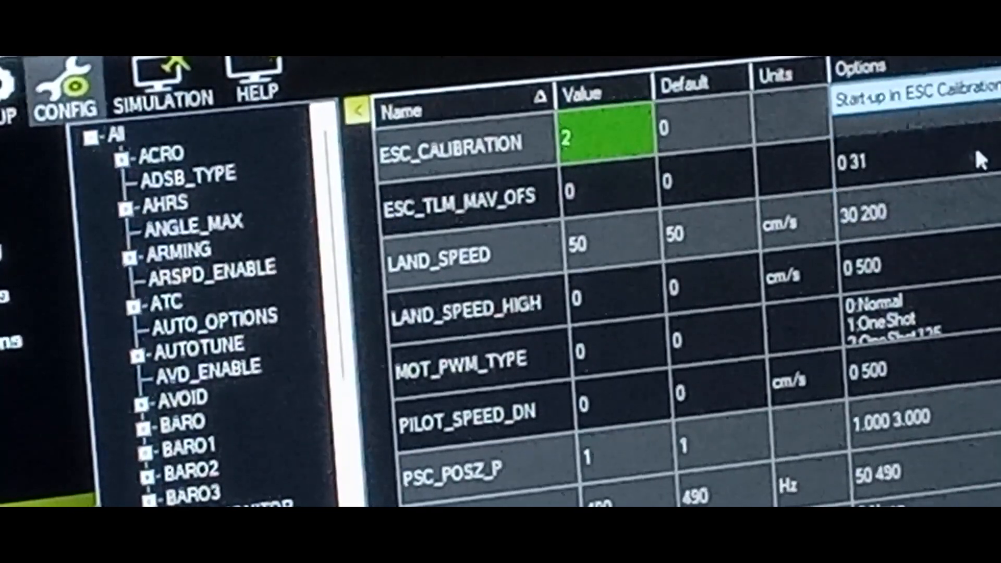